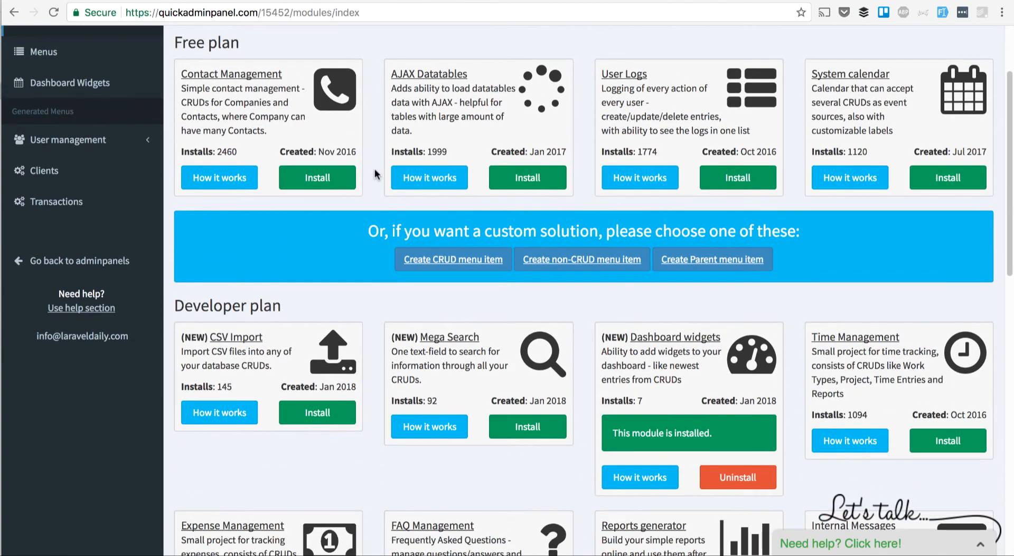
- Install the FAQ Management module from the modules list
scroll("down", 3)
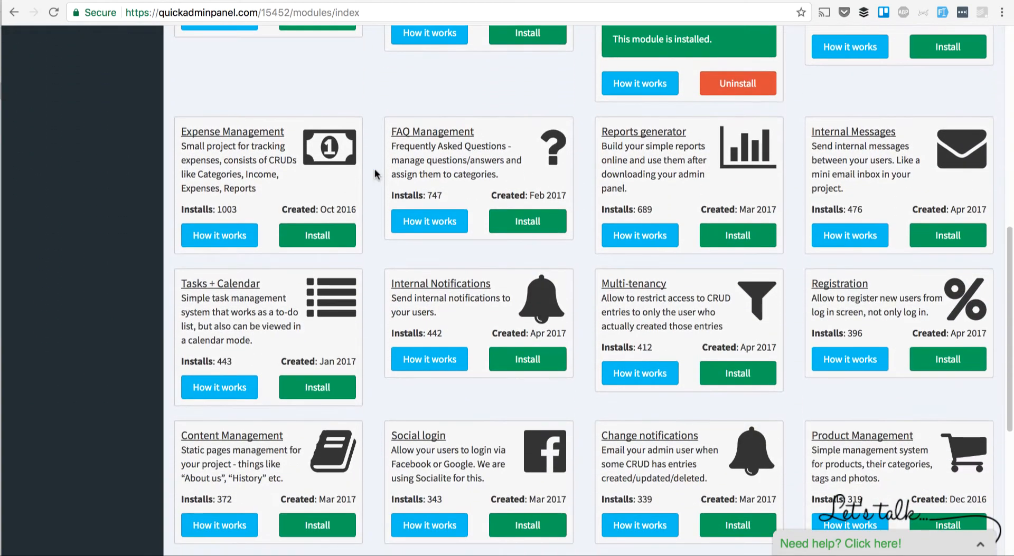
scroll("down", 3)
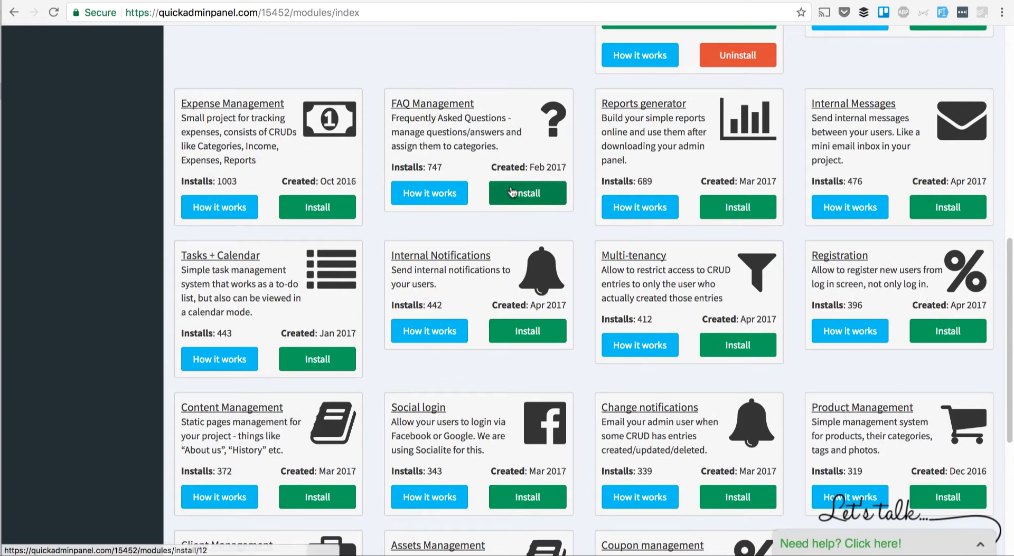
left_click(526, 193)
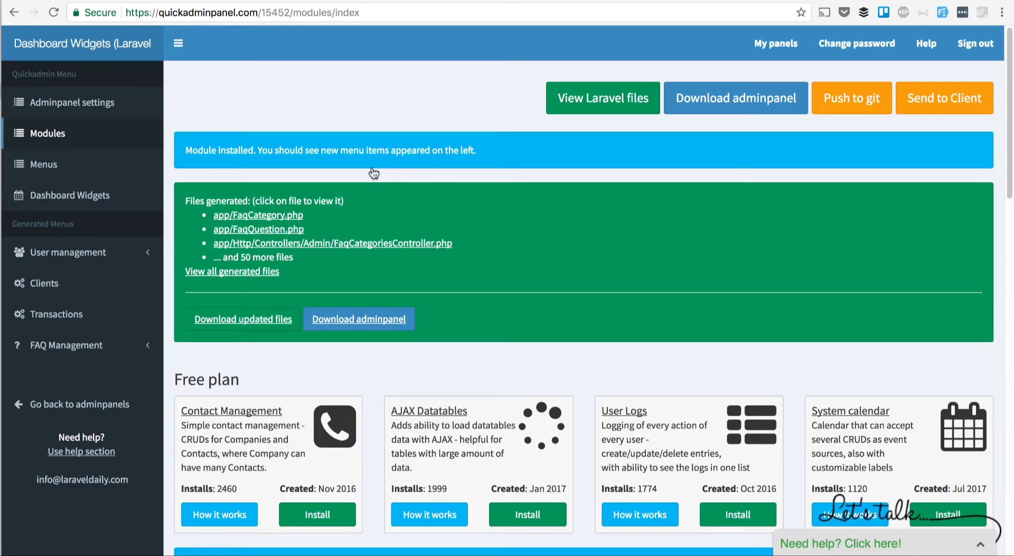
- Expand FAQ Management in the sidebar and view its Categories list
left_click(65, 346)
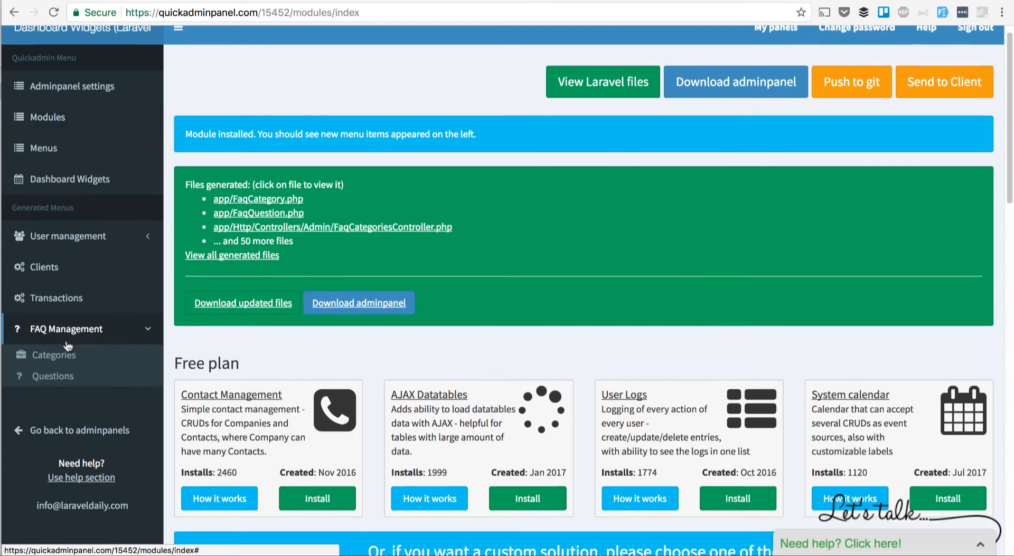
scroll("down", 3)
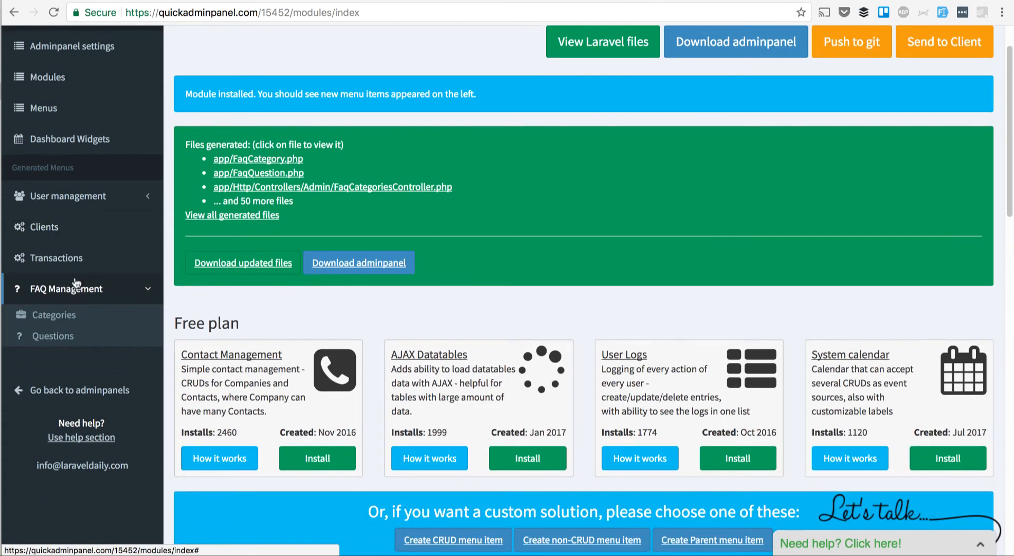
left_click(53, 314)
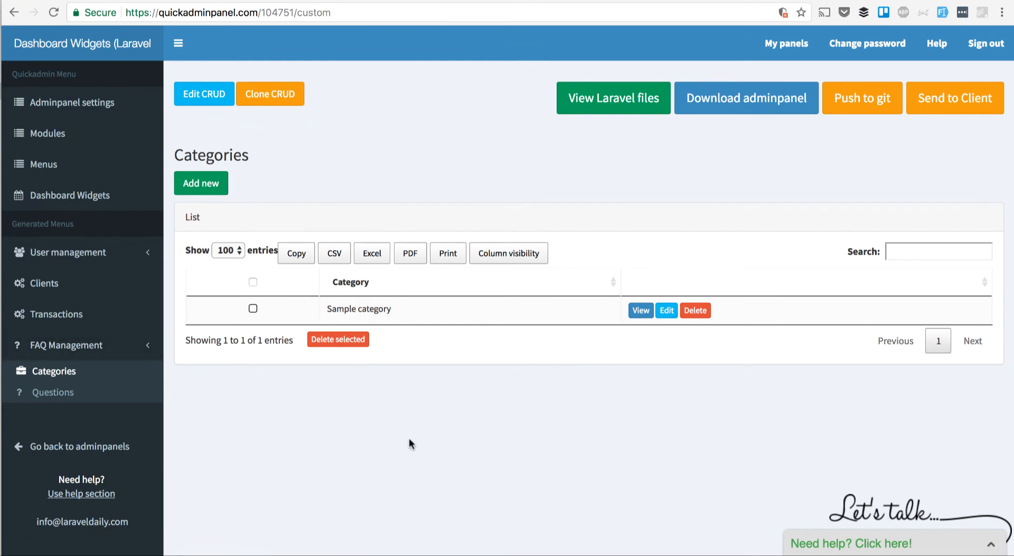
- Create and save a 'Payments' FAQ category, then go to the Questions list
left_click(200, 183)
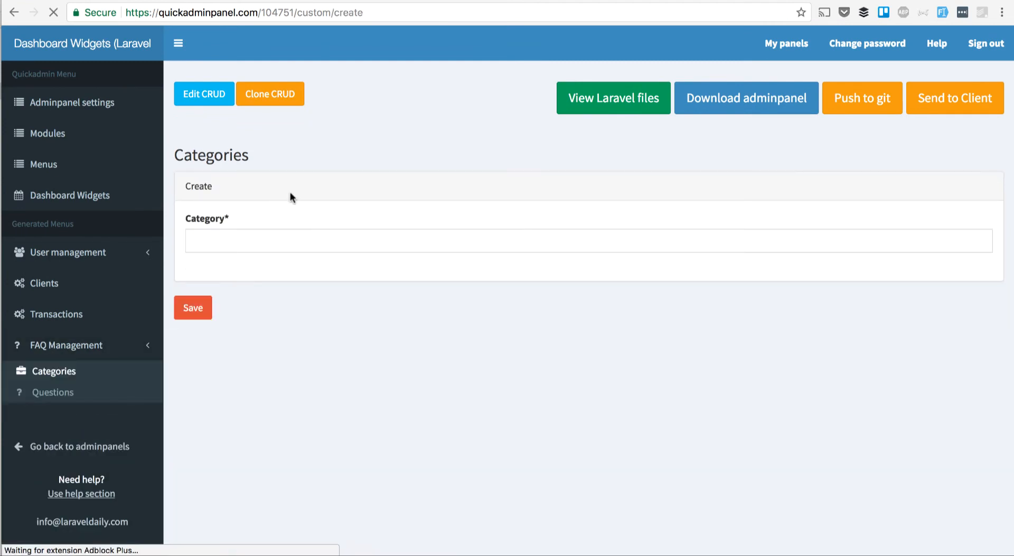
type("Paym")
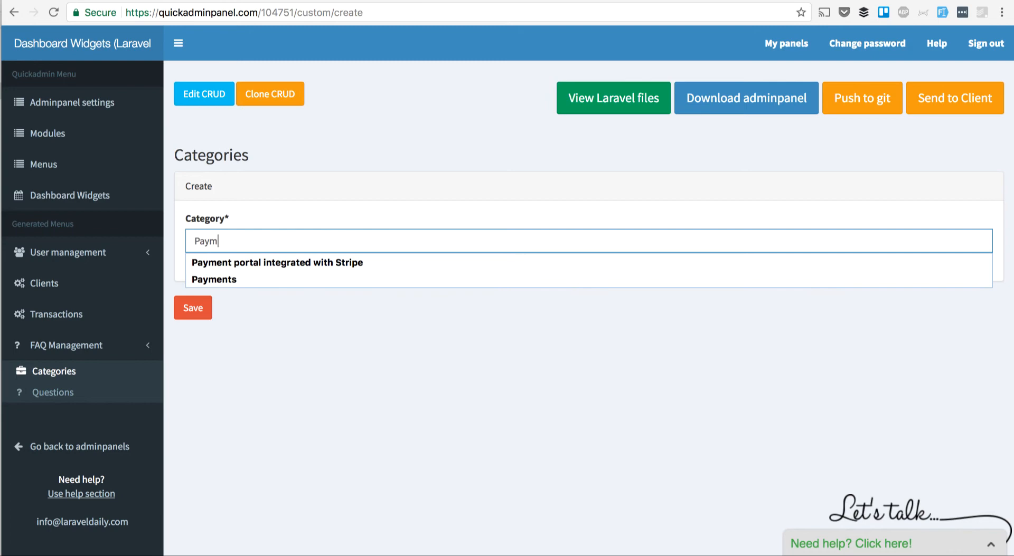
left_click(214, 280)
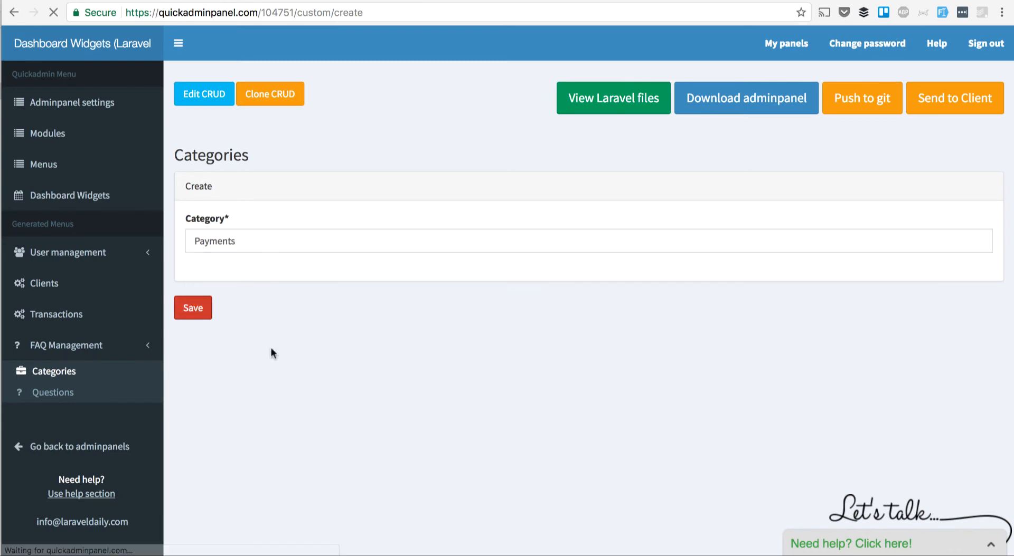
left_click(192, 308)
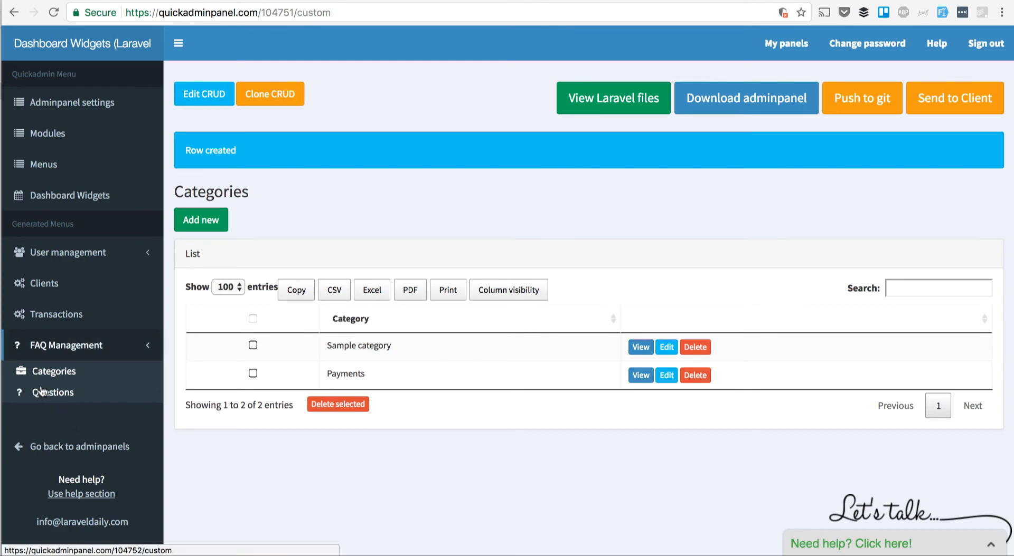
left_click(53, 392)
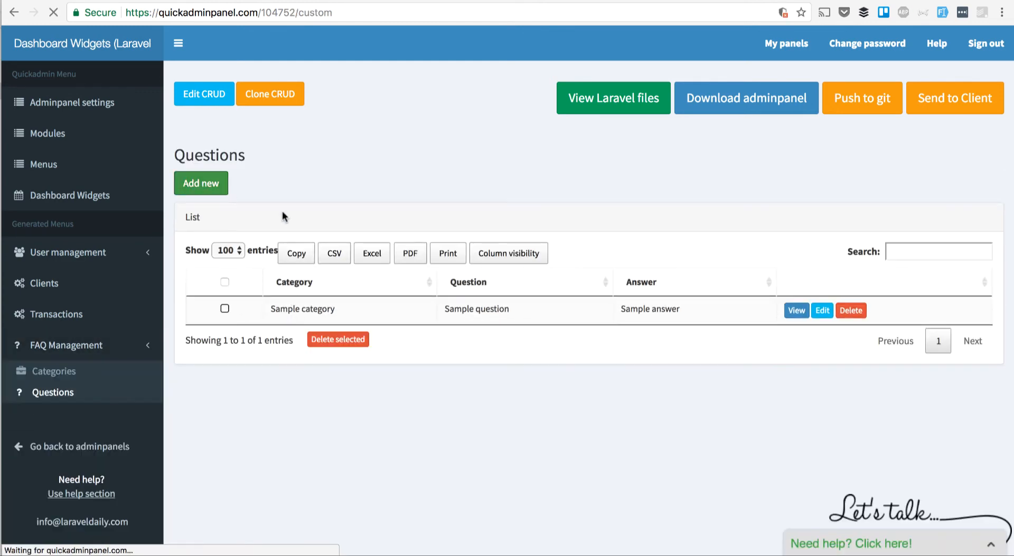
- Save a Payments question 'How to pay with PayPal?' answered 'There's no way to do it.'
left_click(201, 182)
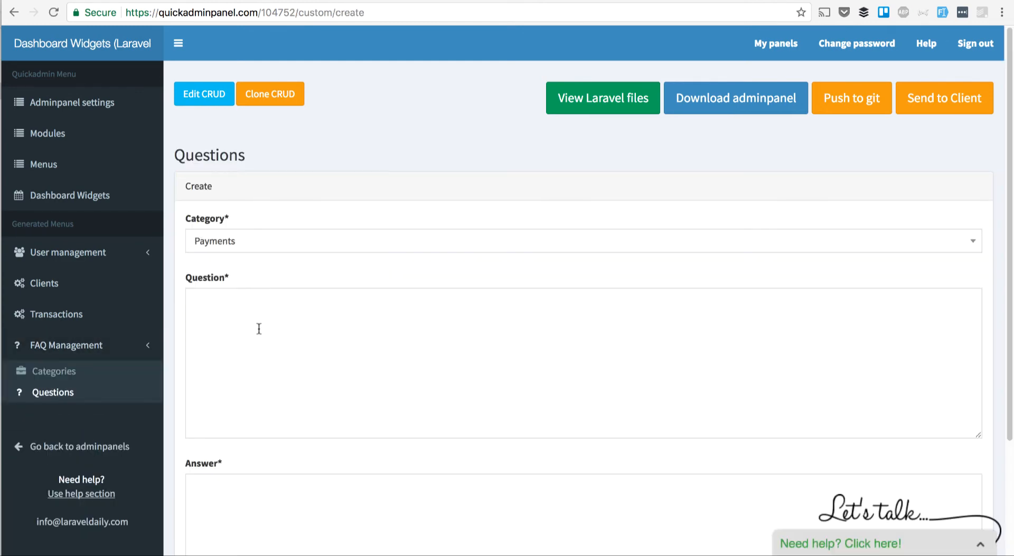
type("How to pa")
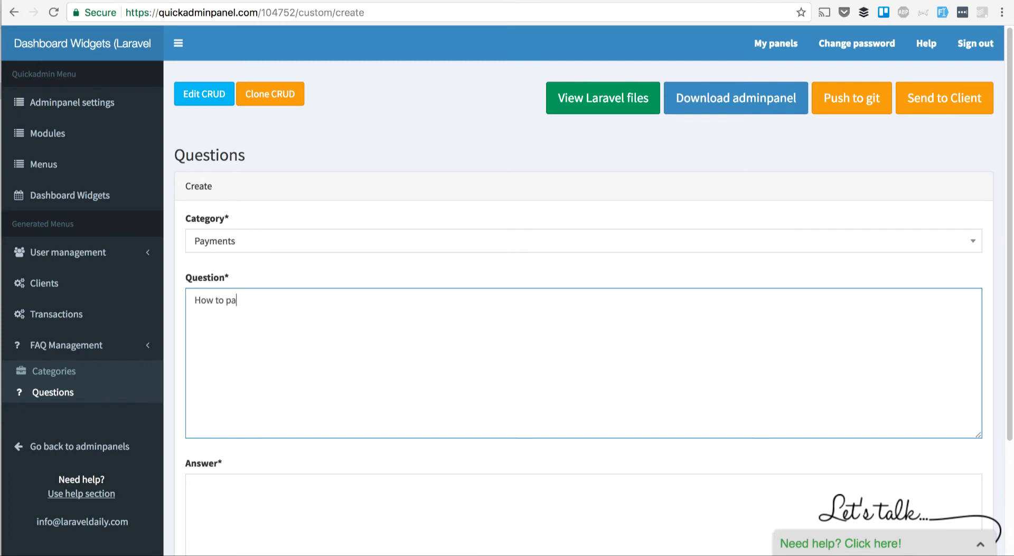
type("y with PayPal?")
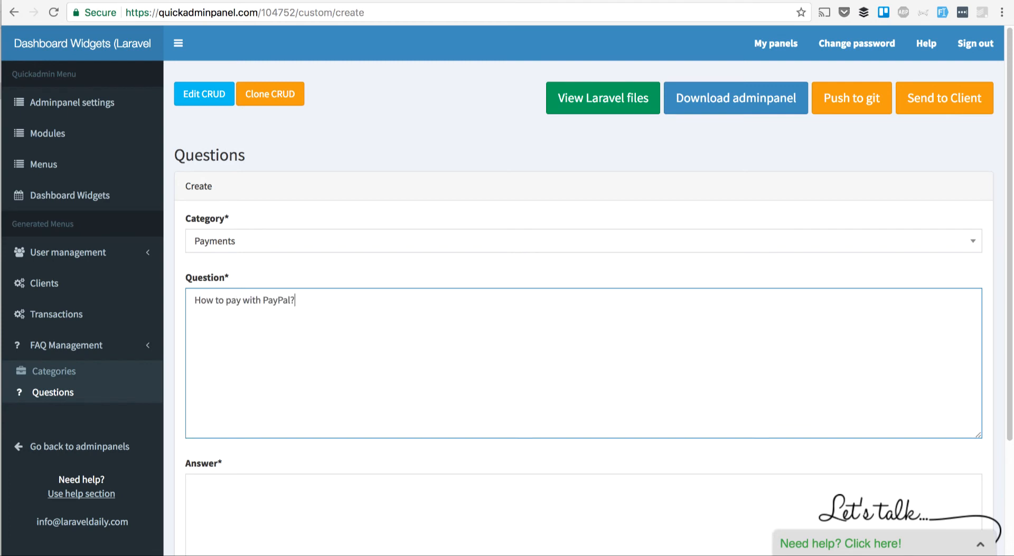
type("There's no way to do it.")
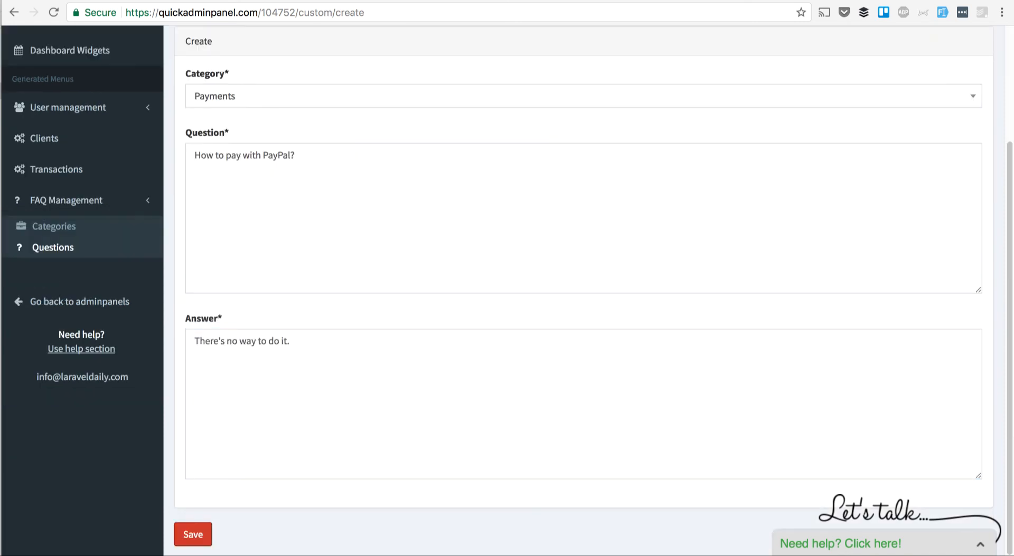
left_click(192, 534)
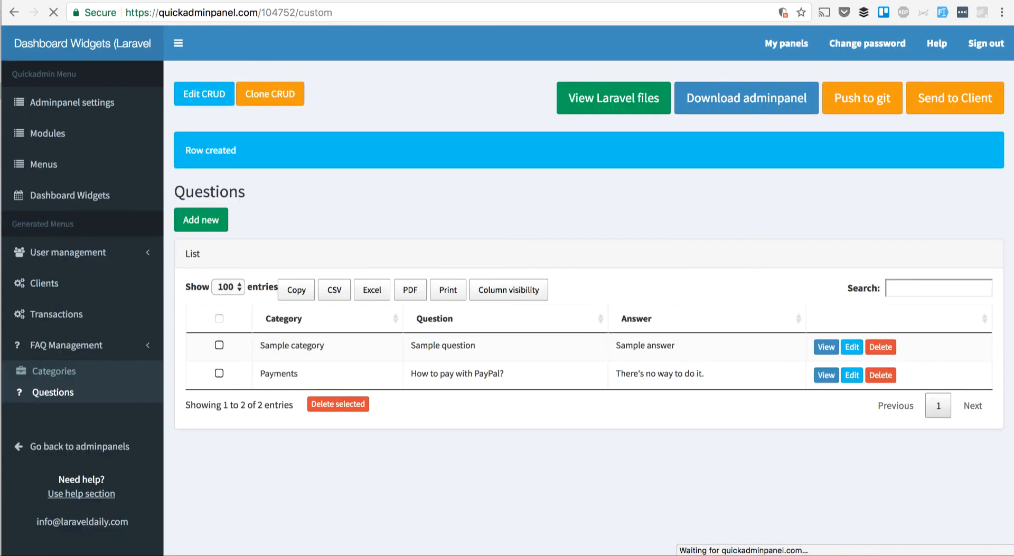